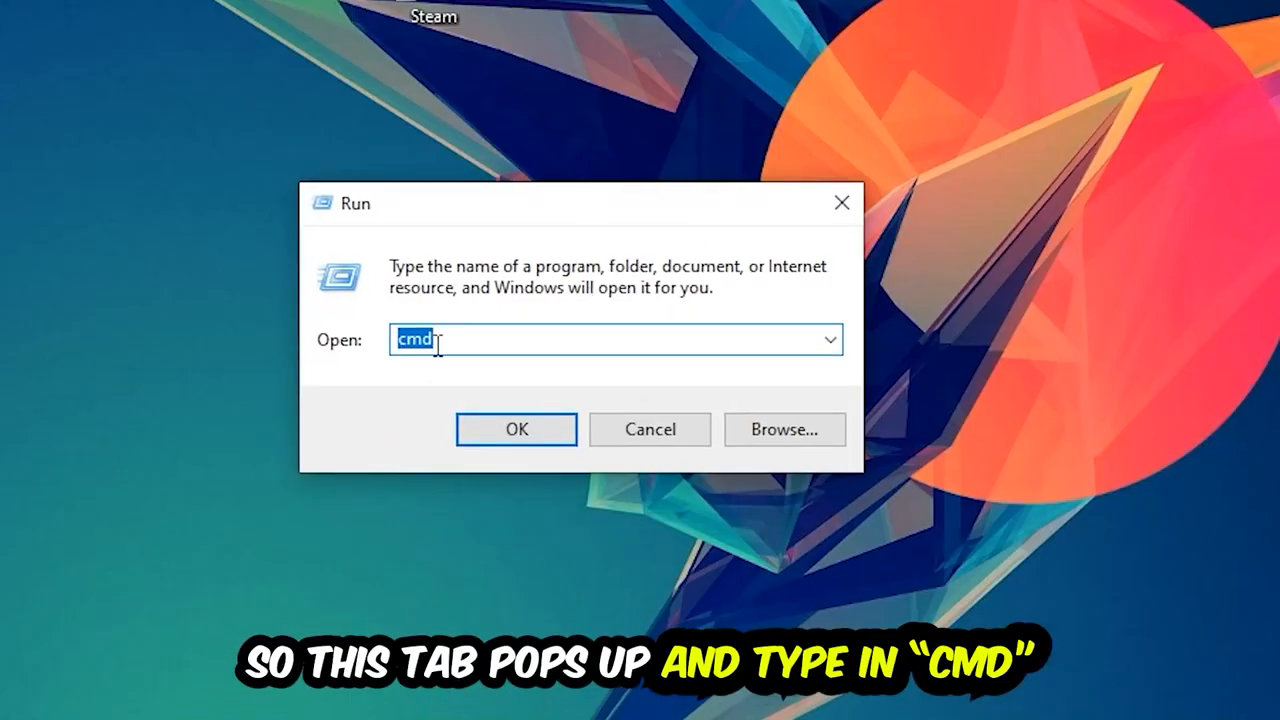
mouse_move(582, 428)
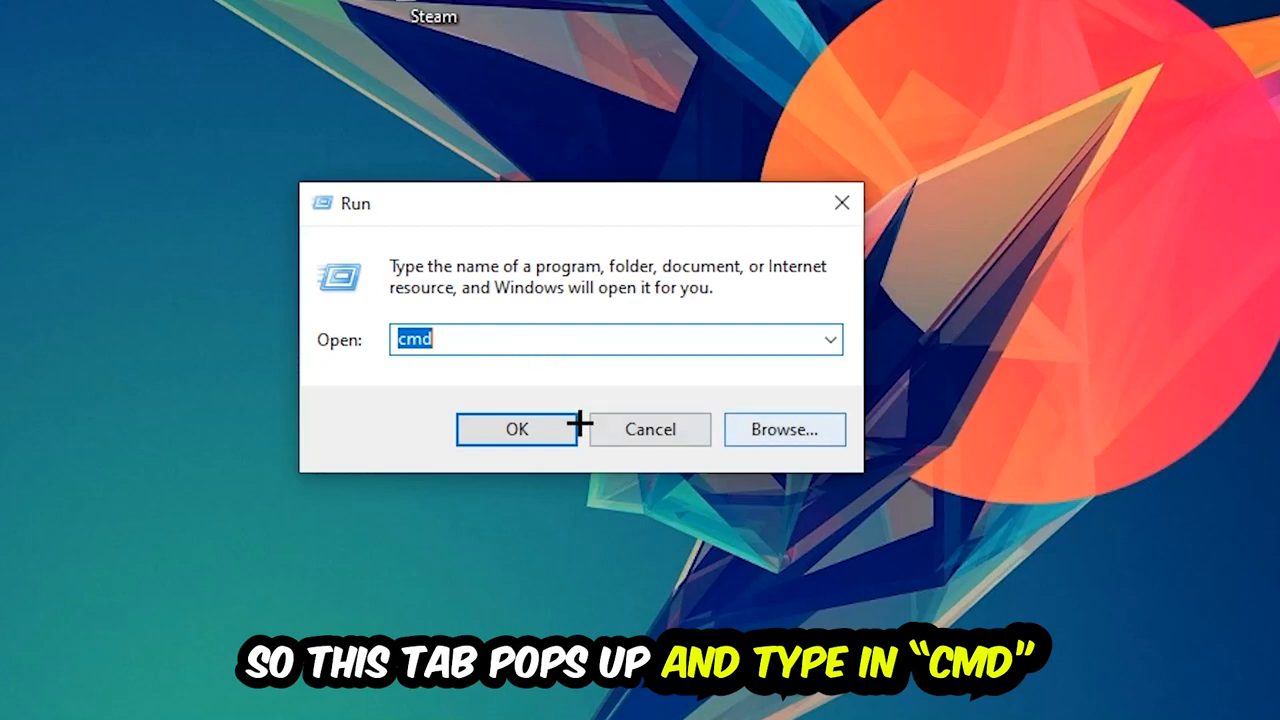
Confirm the Run dialog so a Command Prompt window opens with 'cmd'
left_click(516, 428)
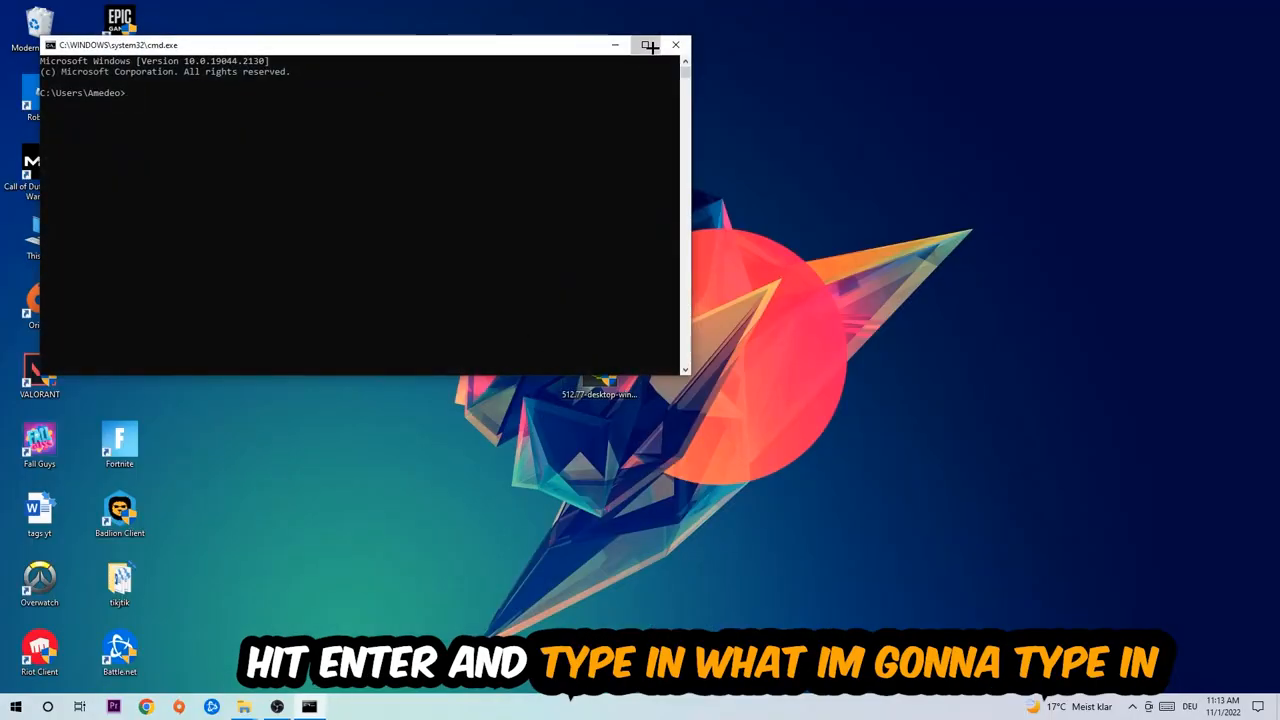
Maximize Command Prompt and run 'ipconfig /flushdns' to clear the DNS resolver cache
left_click(640, 44)
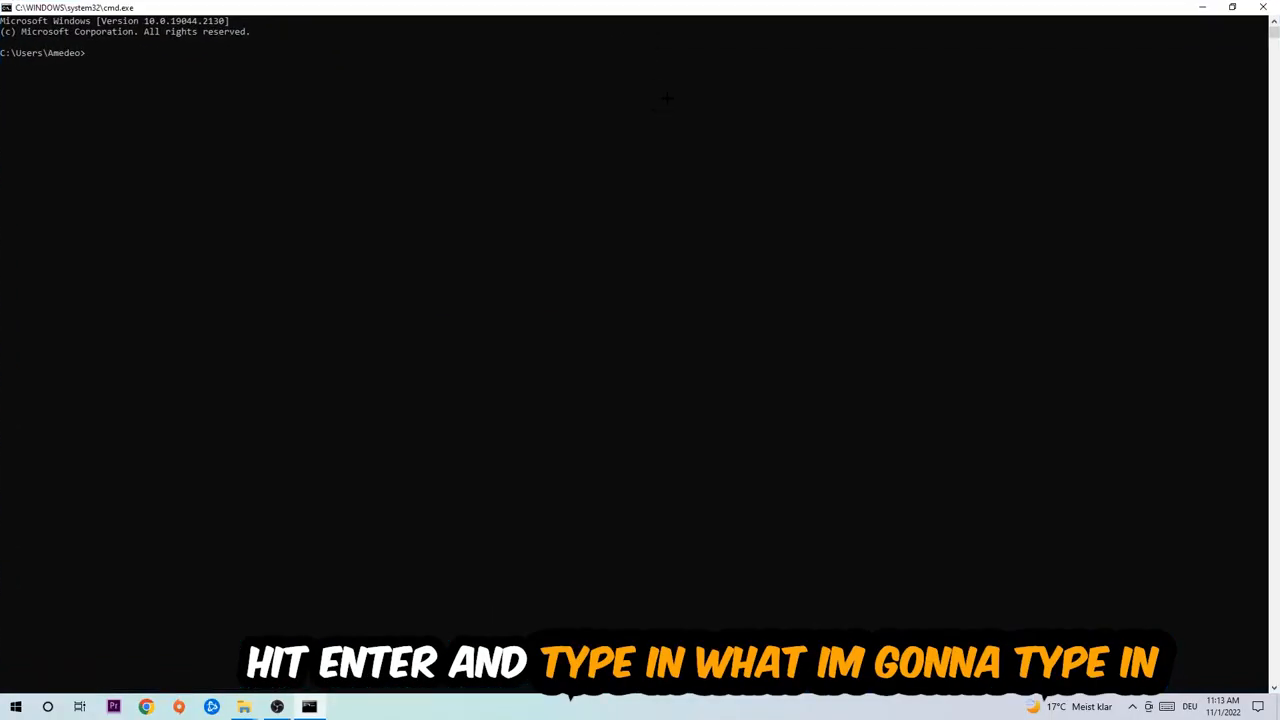
type("ipconfig /")
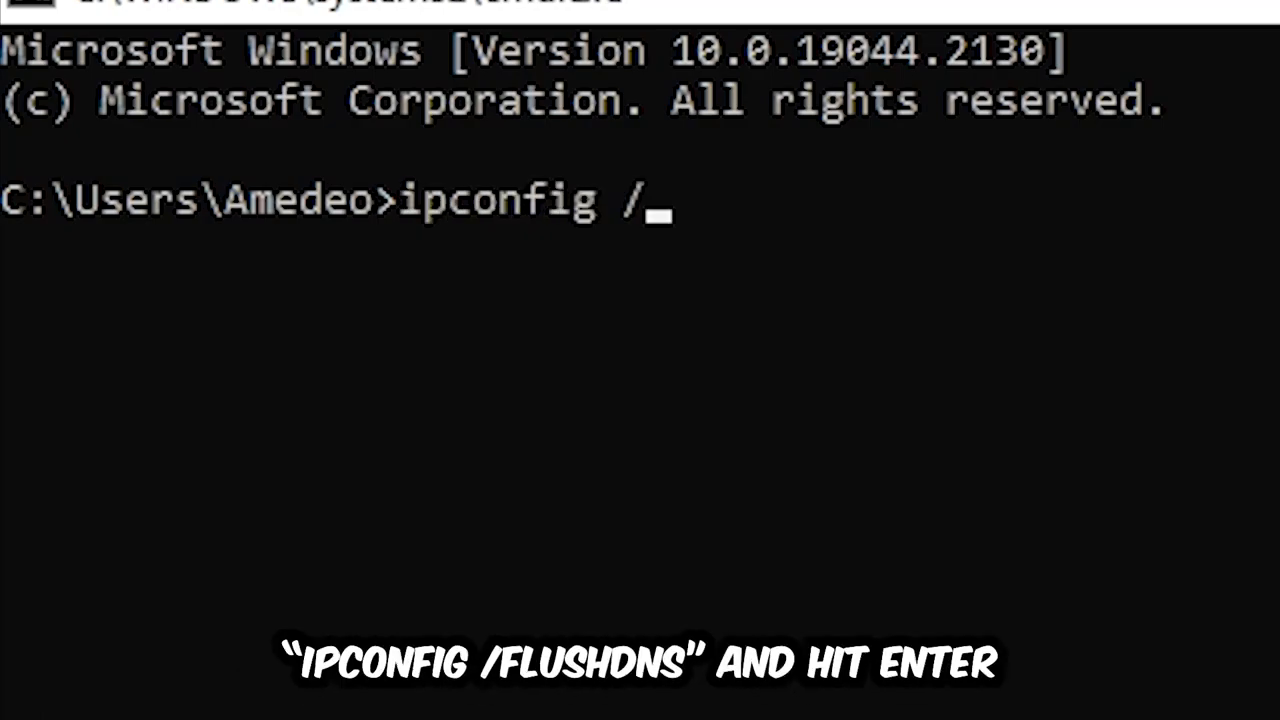
type("flushd")
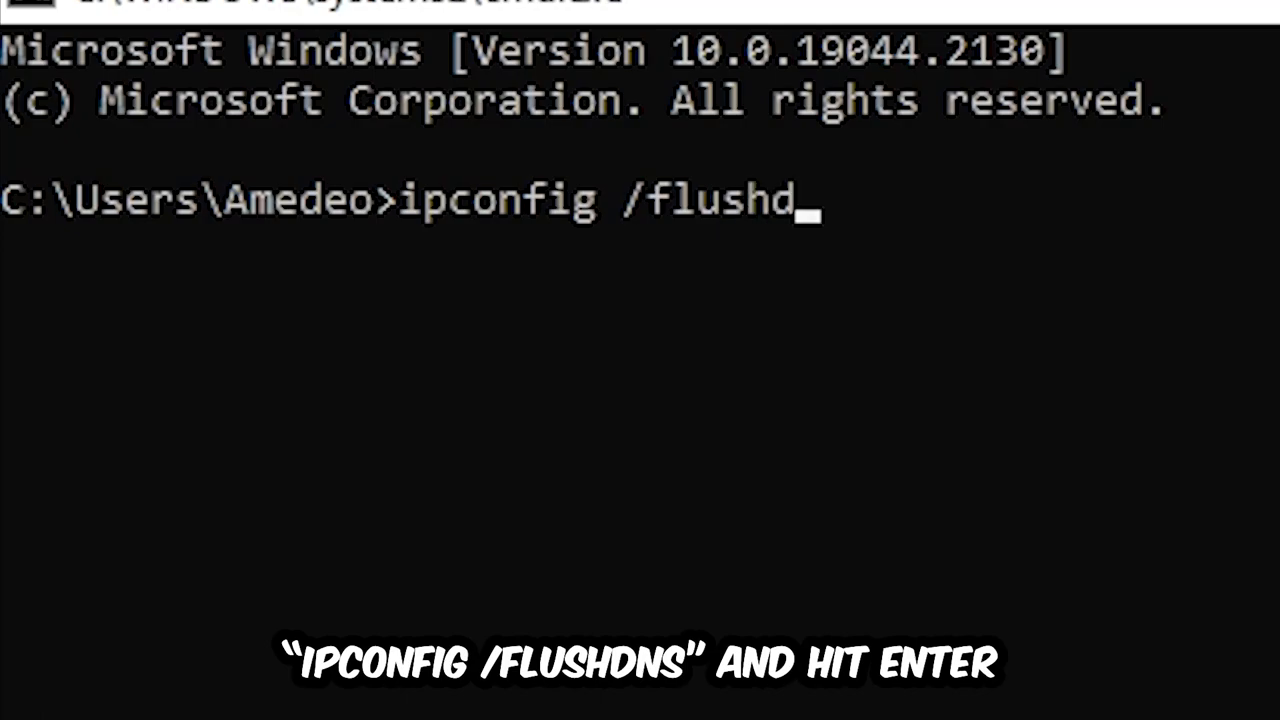
key("Enter")
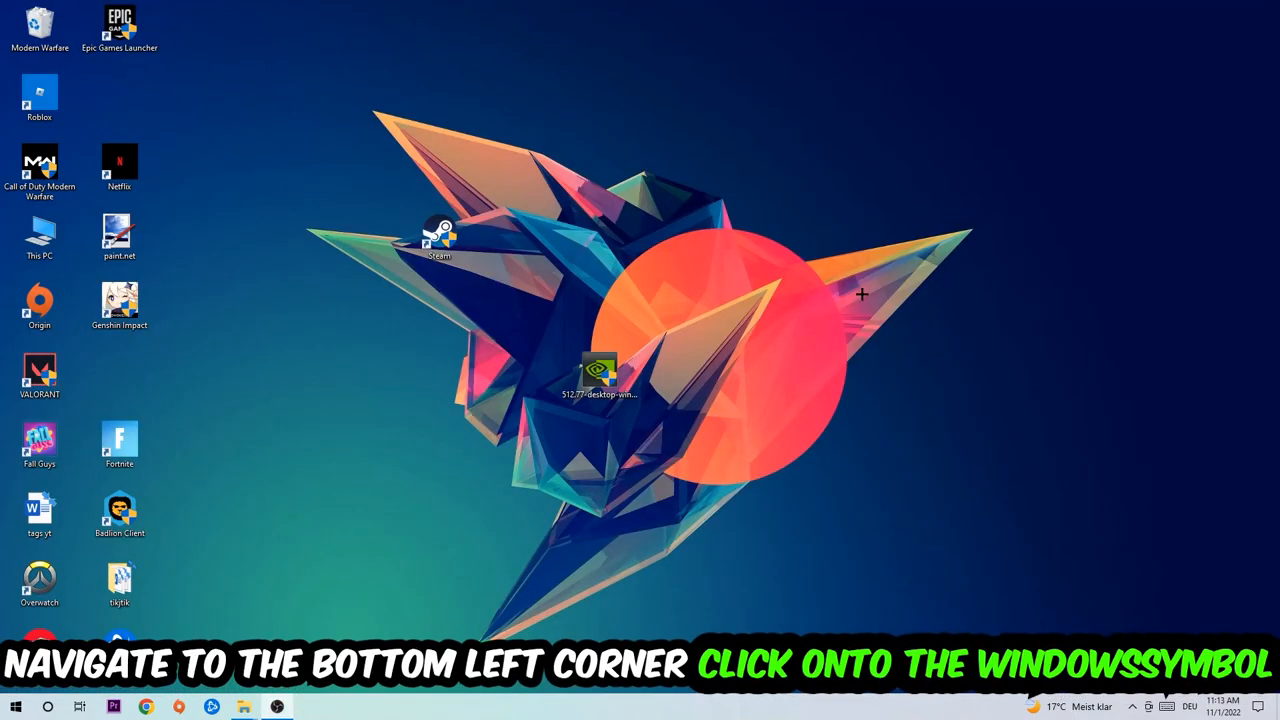
Reach the Network & Internet status page in Windows Settings from the Start menu
left_click(16, 704)
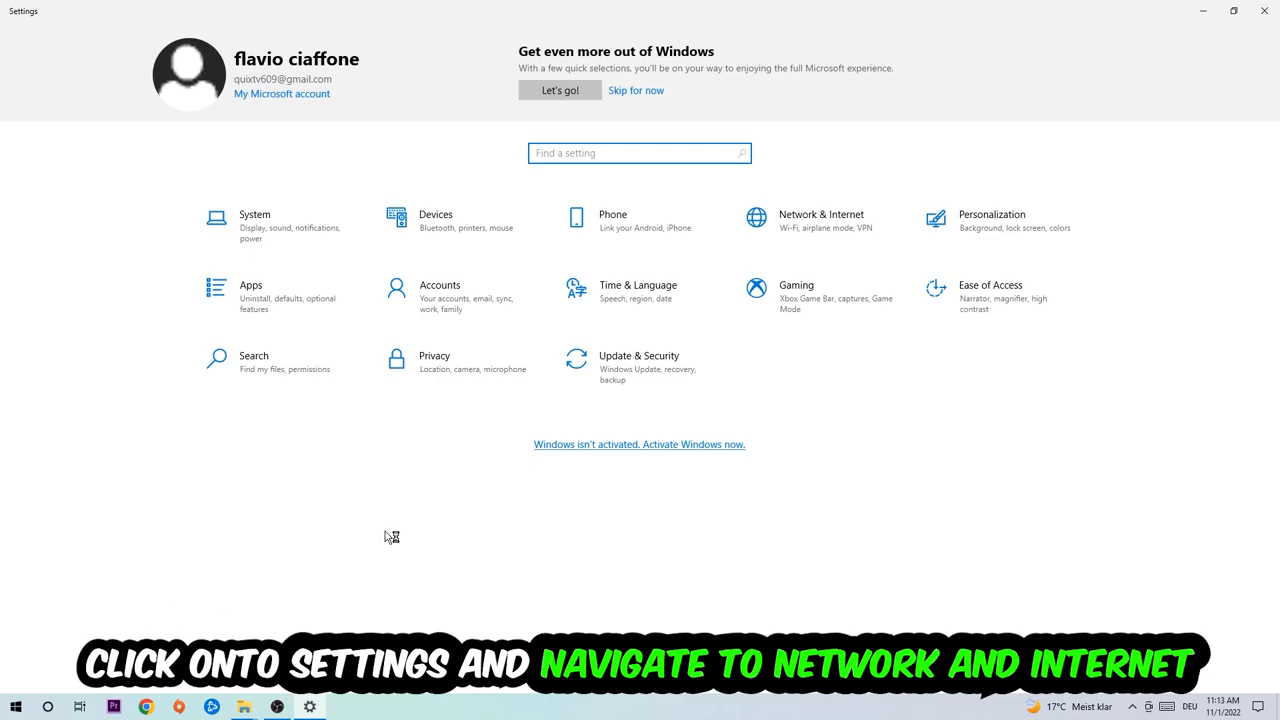
left_click(836, 214)
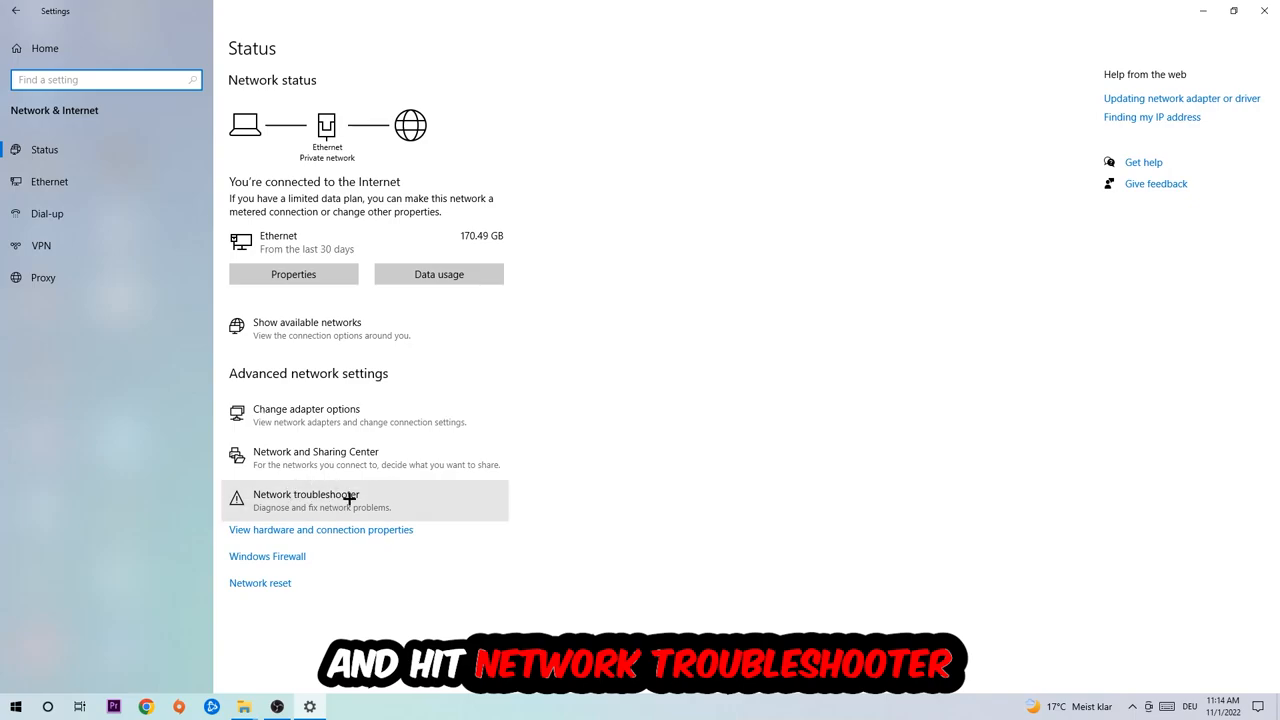
mouse_move(352, 502)
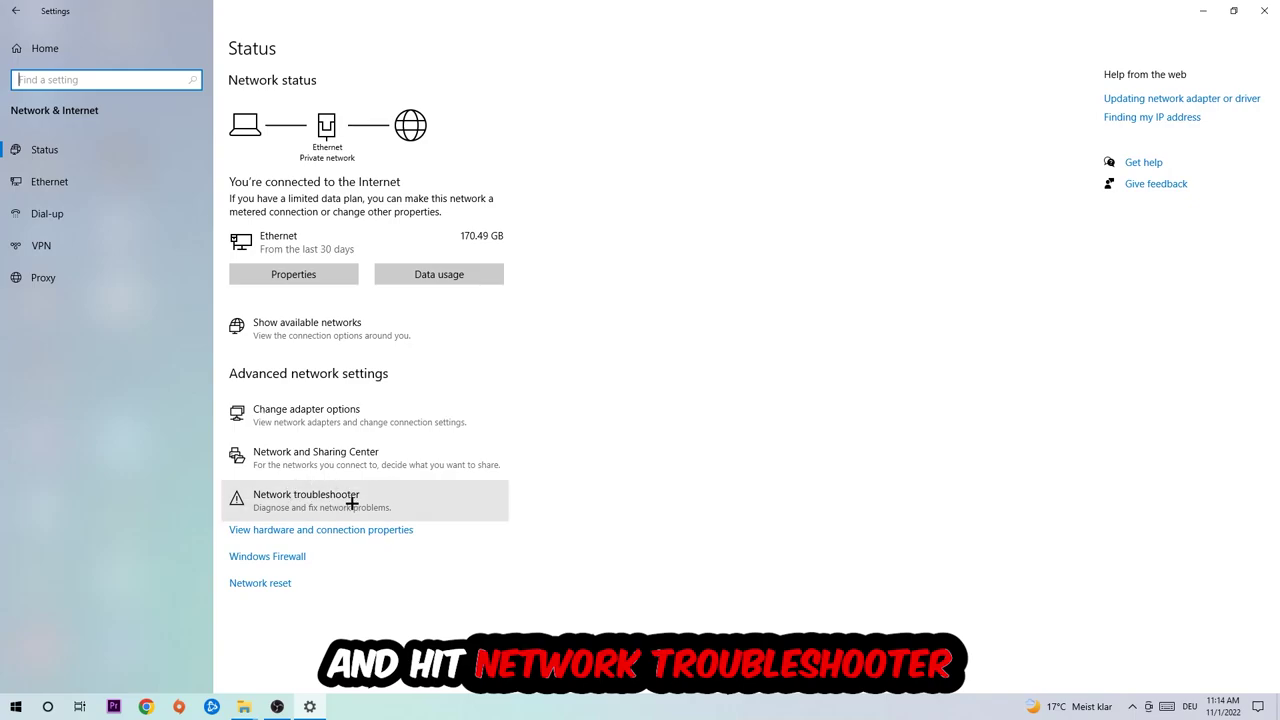
mouse_move(390, 456)
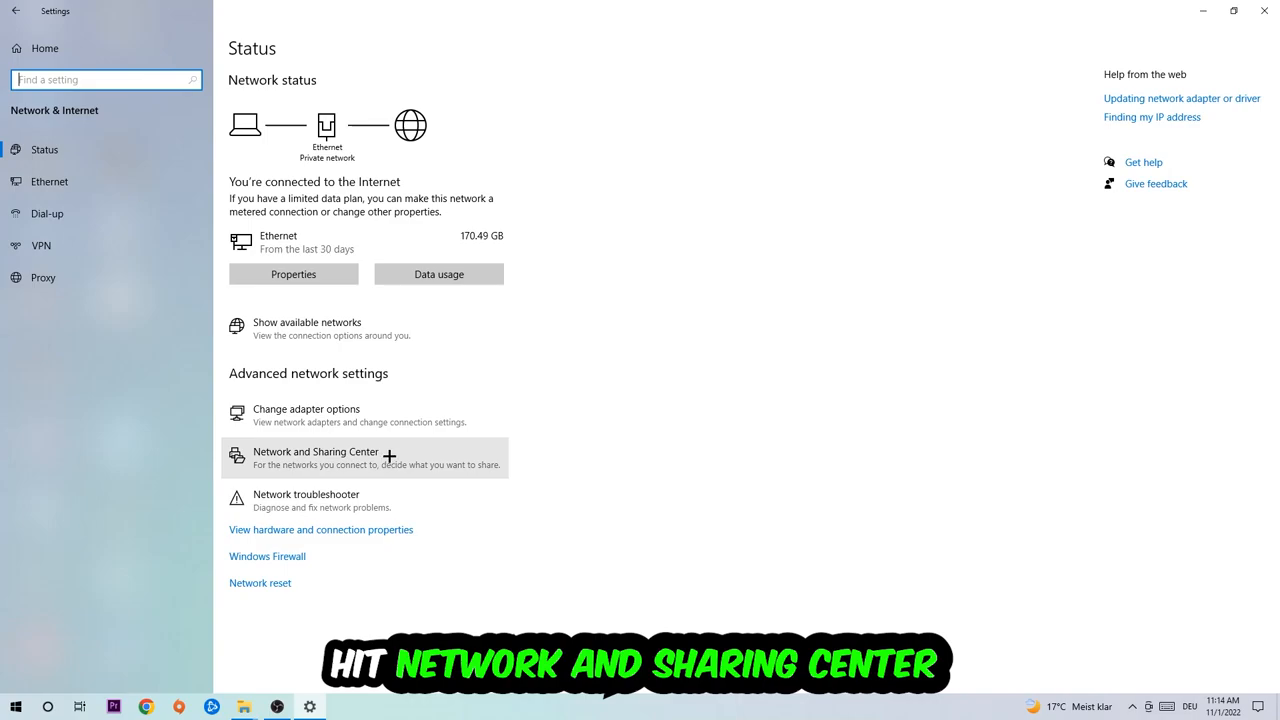
Show the Ethernet Status window from the Network and Sharing Center
left_click(316, 452)
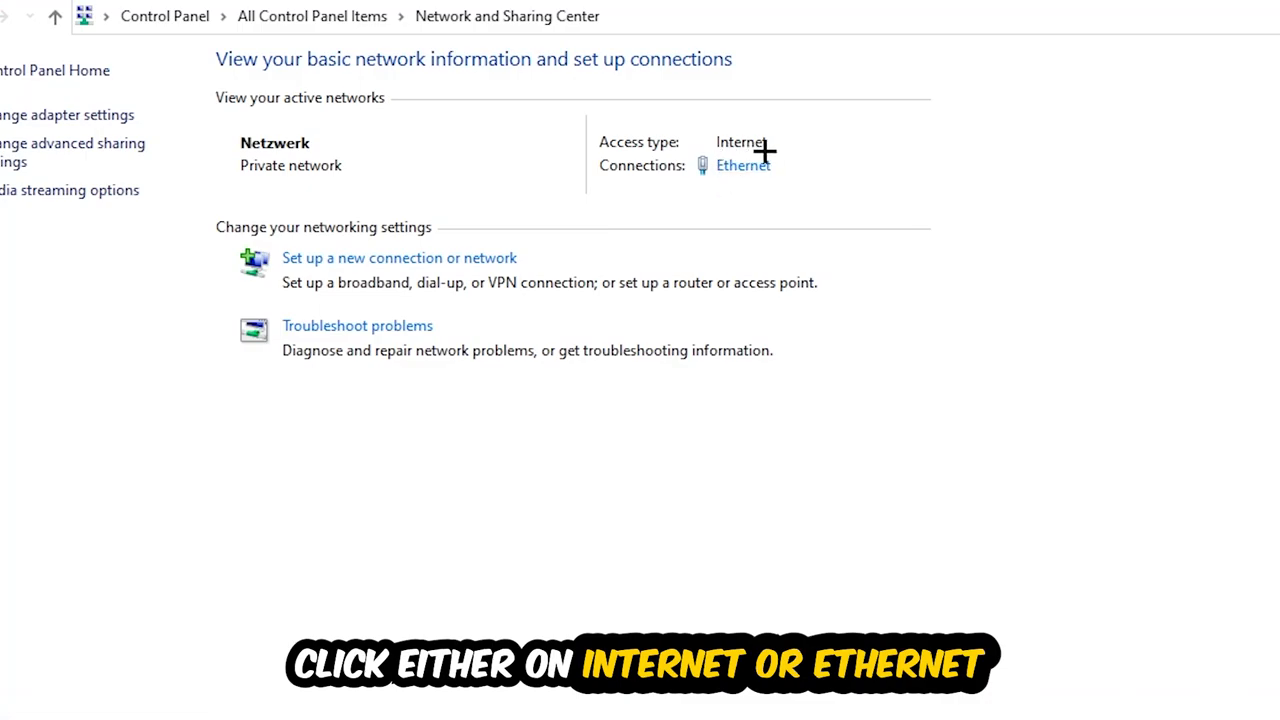
mouse_move(780, 160)
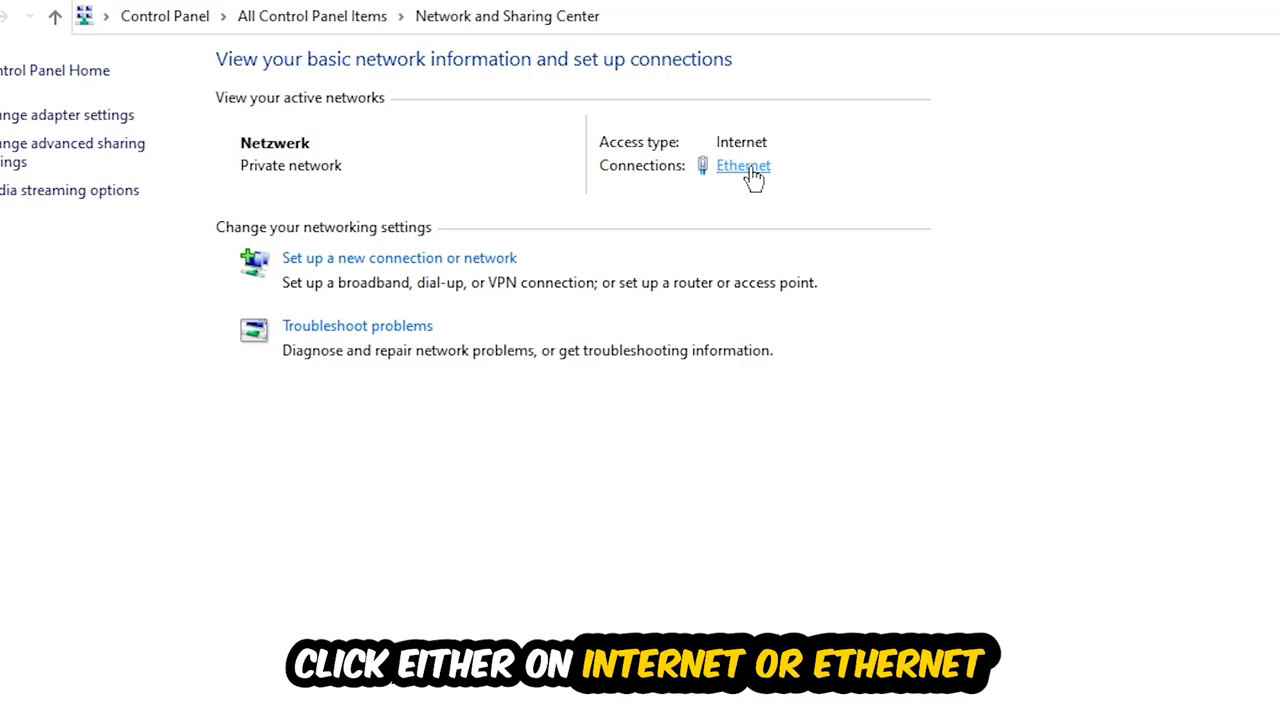
left_click(744, 164)
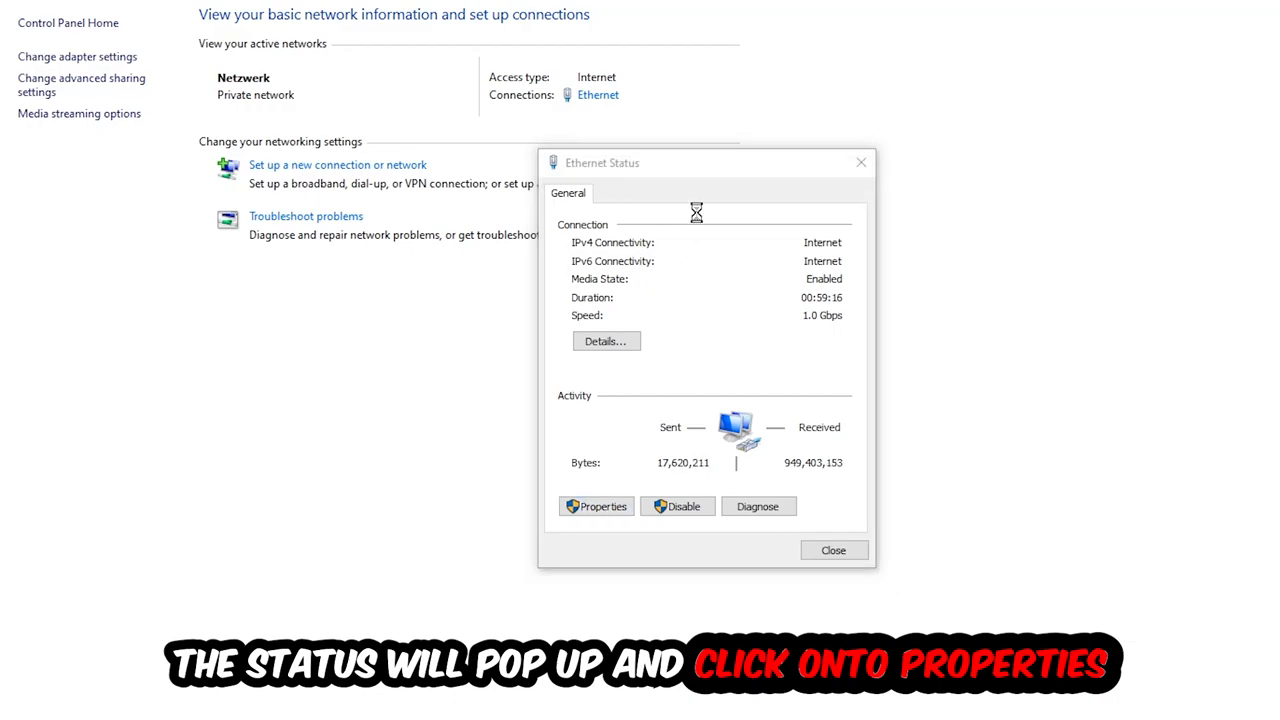
In the Ethernet's IPv4 properties, enable 'Use the following DNS server addresses', enter the preferred server and confirm
left_click(596, 506)
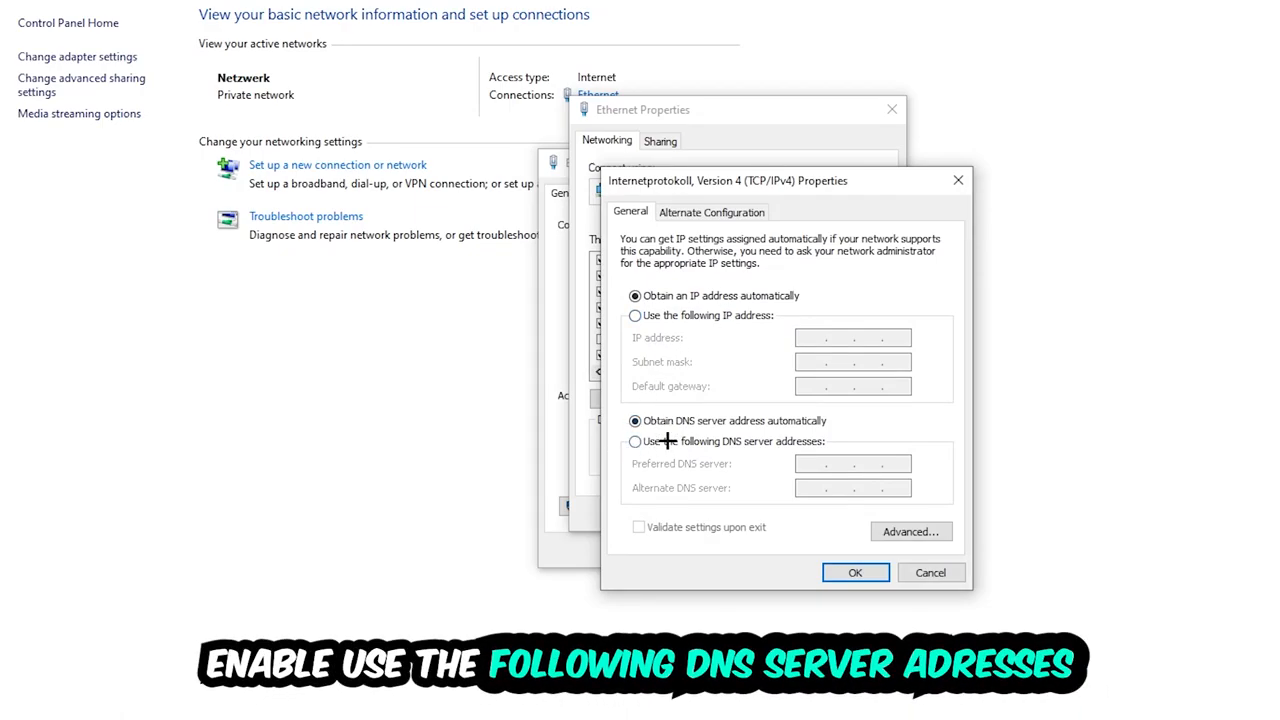
left_click(636, 442)
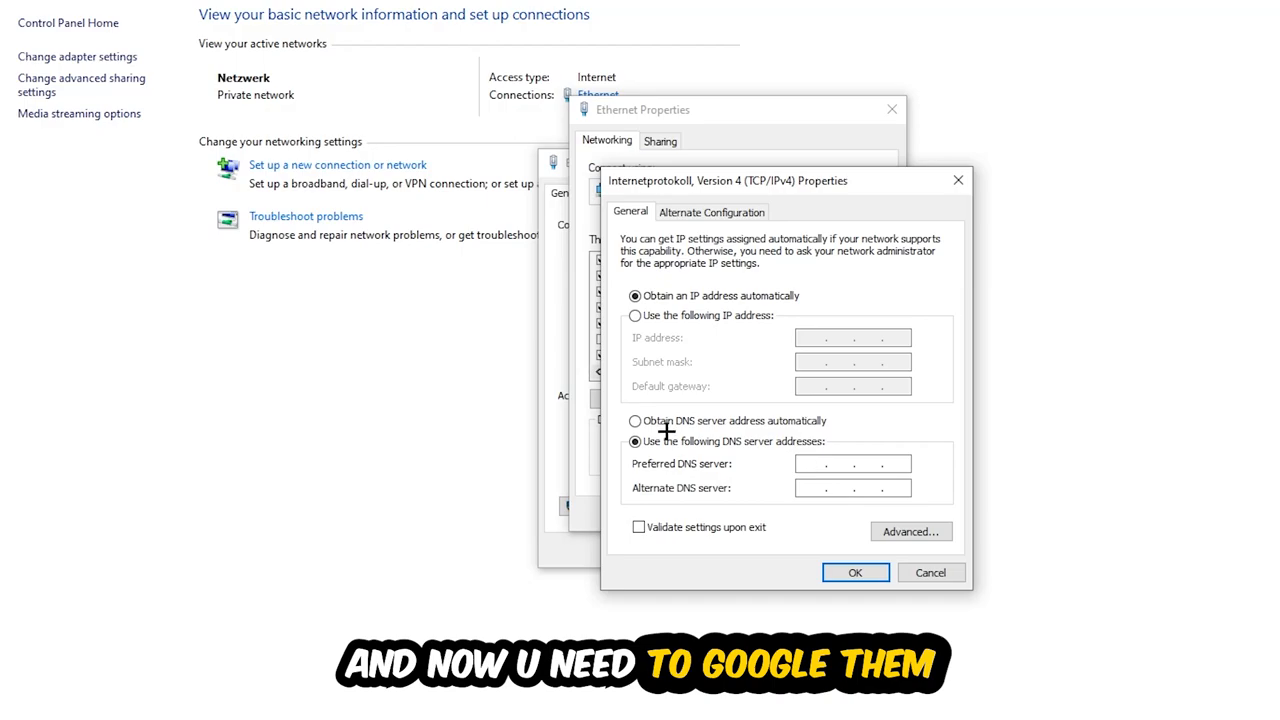
left_click(820, 464)
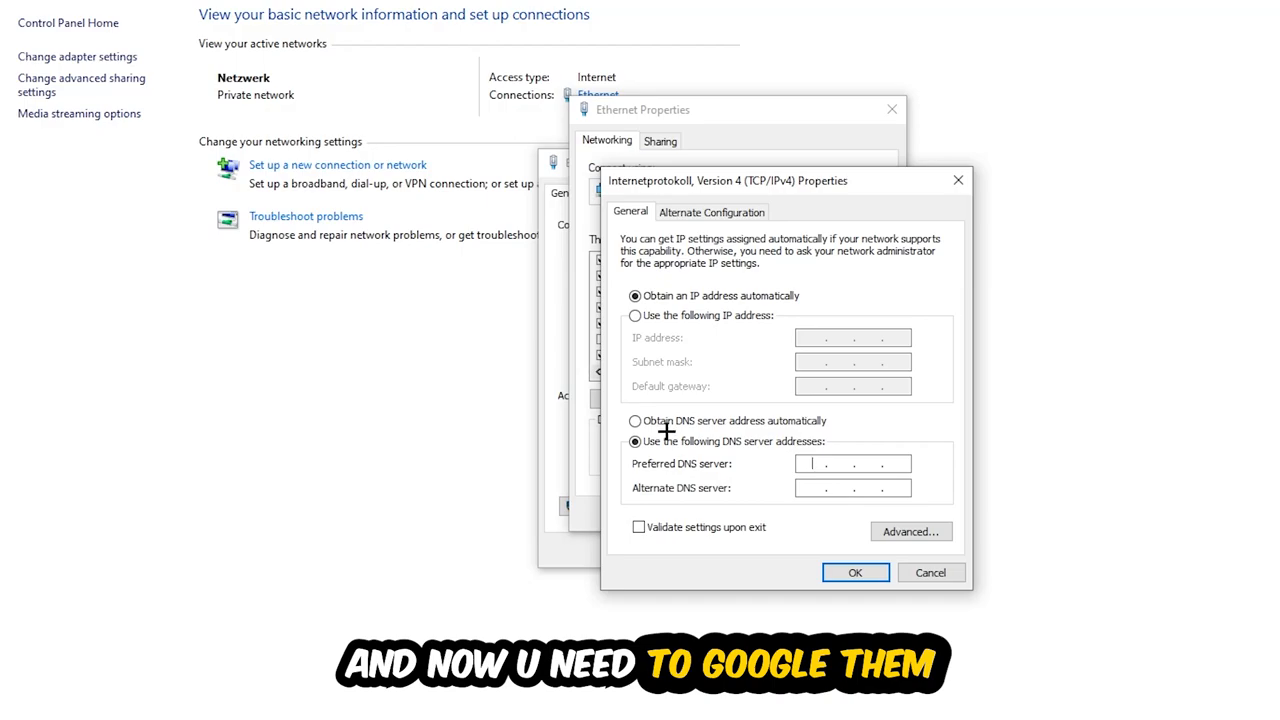
left_click(828, 464)
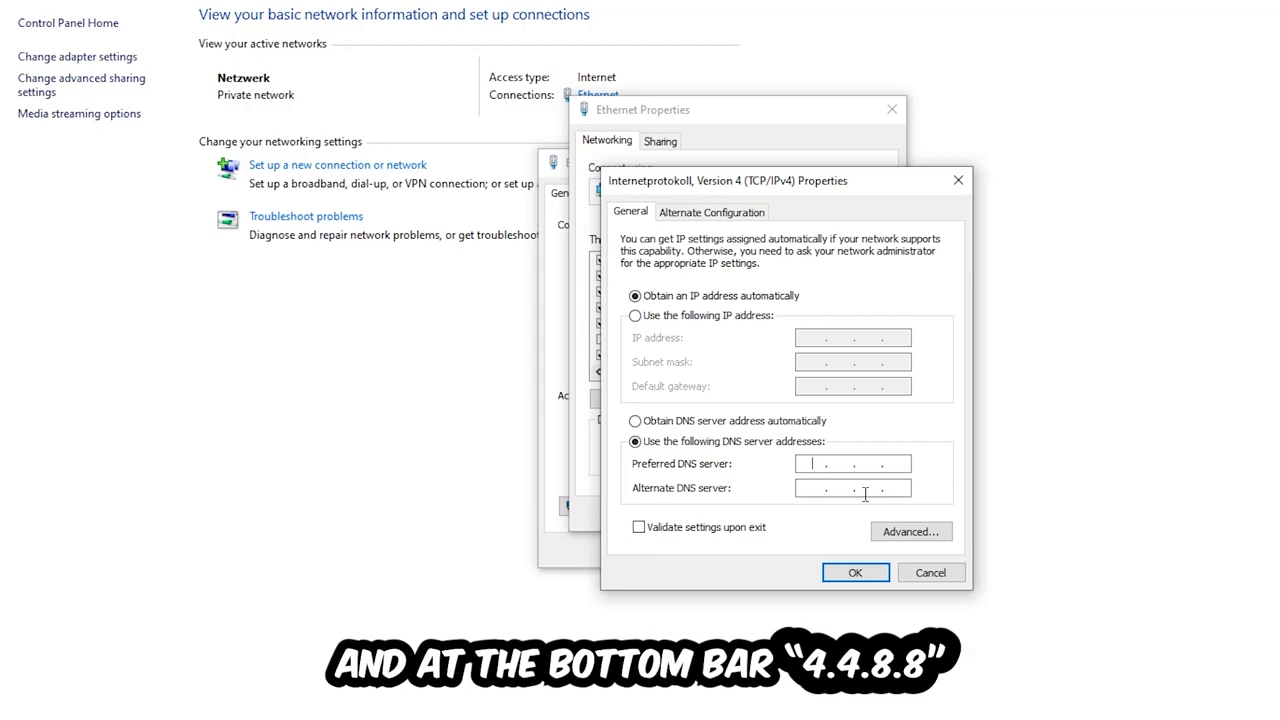
left_click(856, 572)
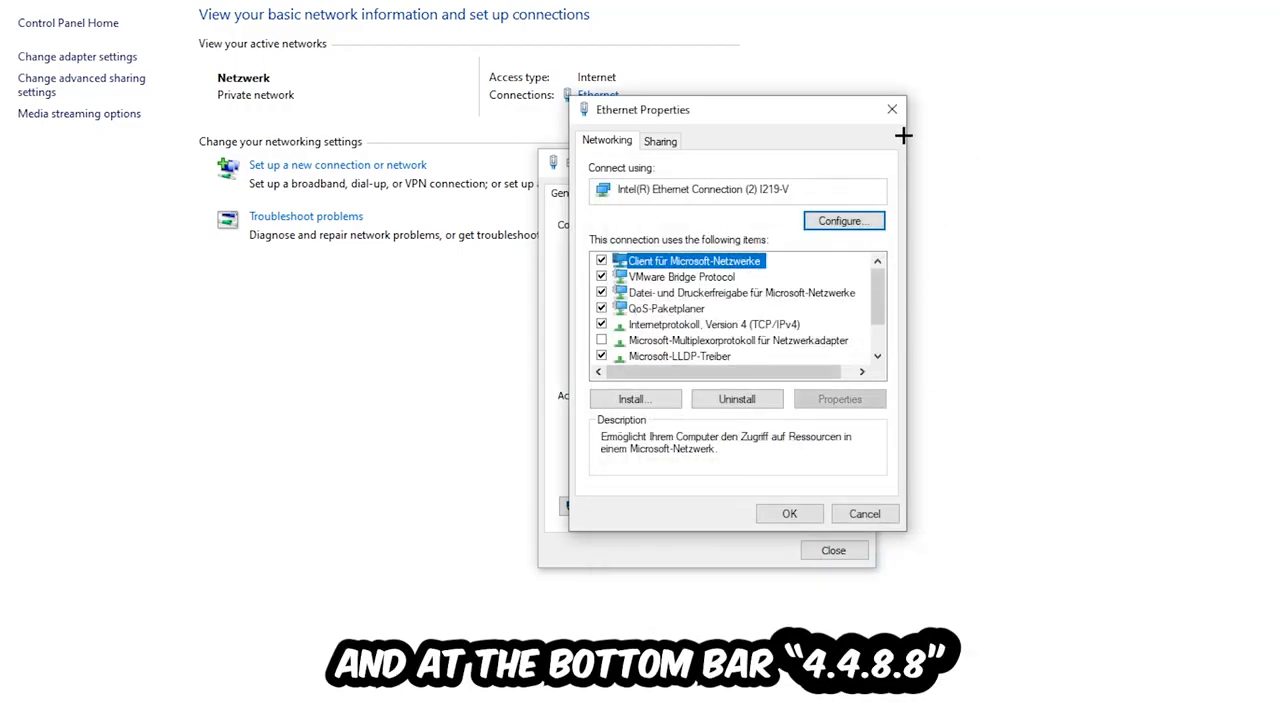